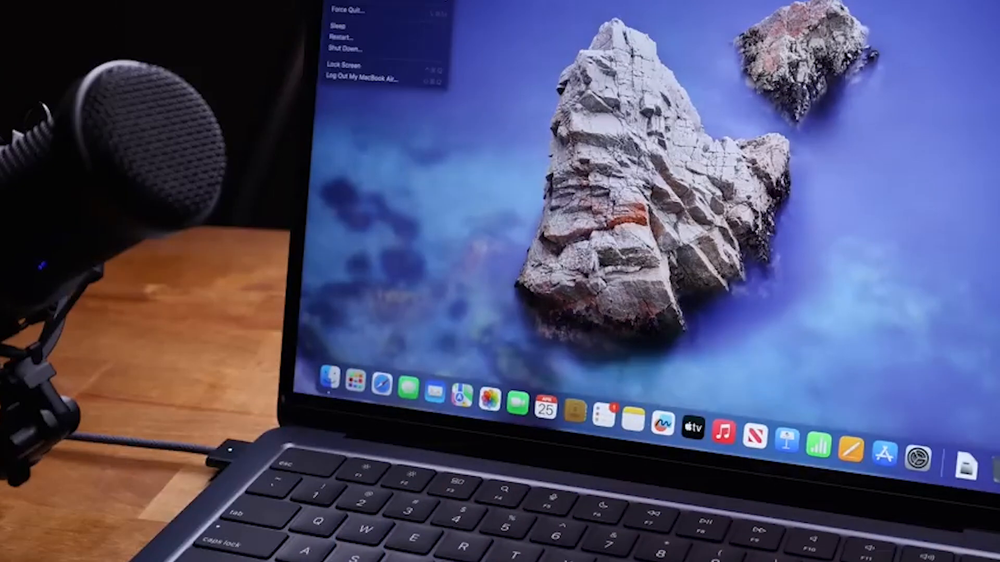
Step: Dismiss the Apple menu (Sleep, Restart, Shut Down, Lock Screen) leaving only the desktop
{"action": "left_click", "coordinate": [357, 25]}
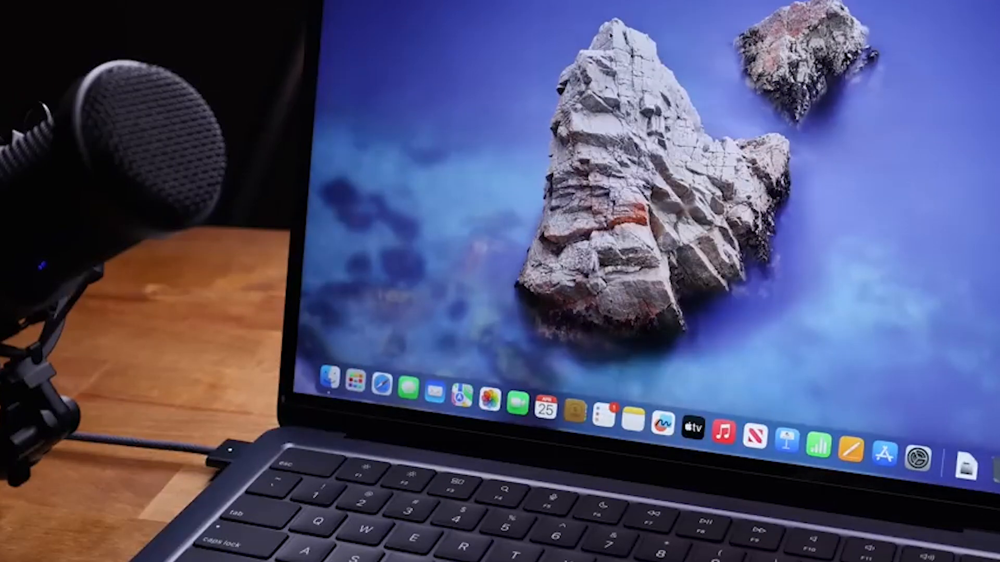
{"action": "mouse_move", "coordinate": [501, 339]}
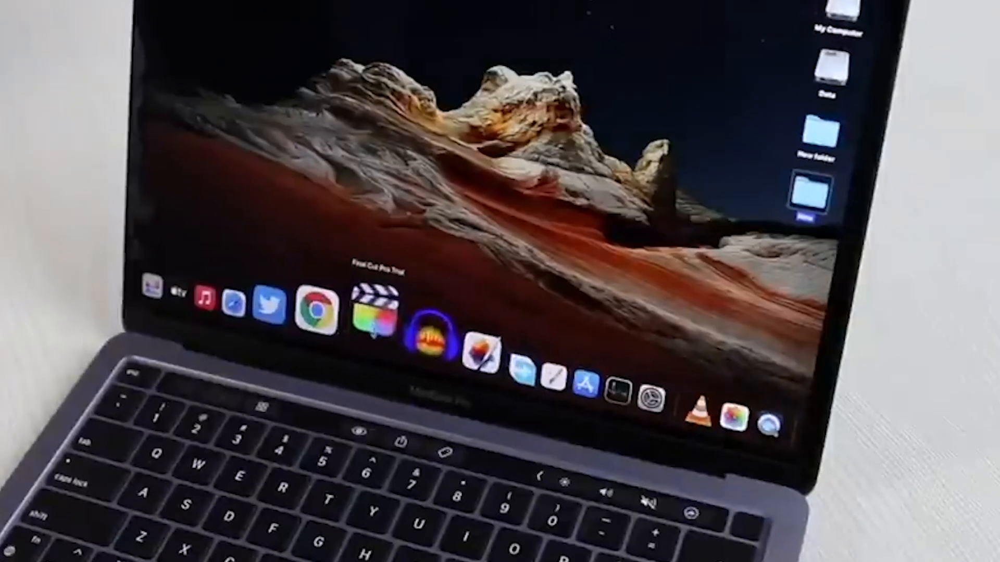
Step: Launch Final Cut Pro Trial from the Dock and accept the 77-day trial-expiry notice
{"action": "left_click", "coordinate": [375, 302]}
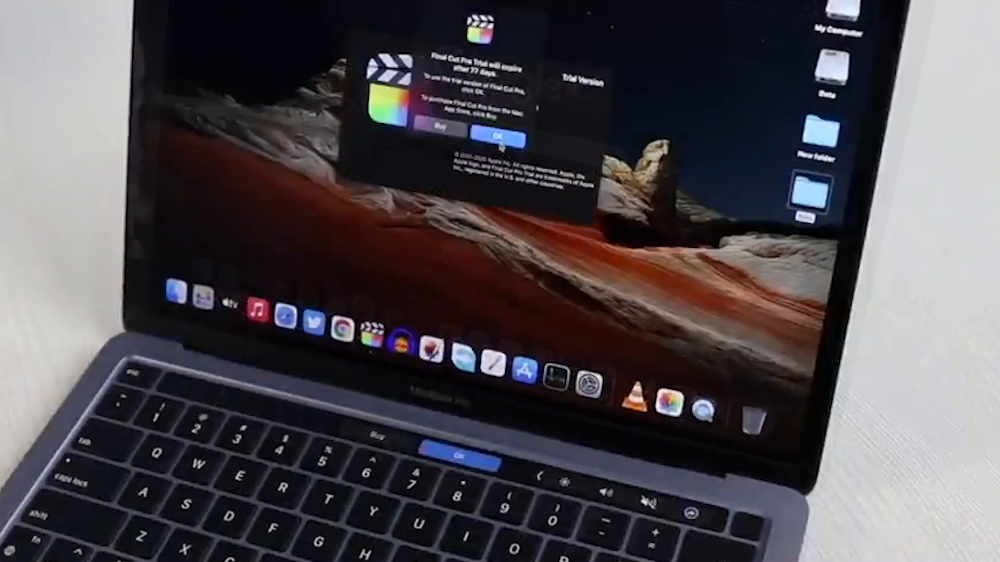
{"action": "left_click", "coordinate": [501, 138]}
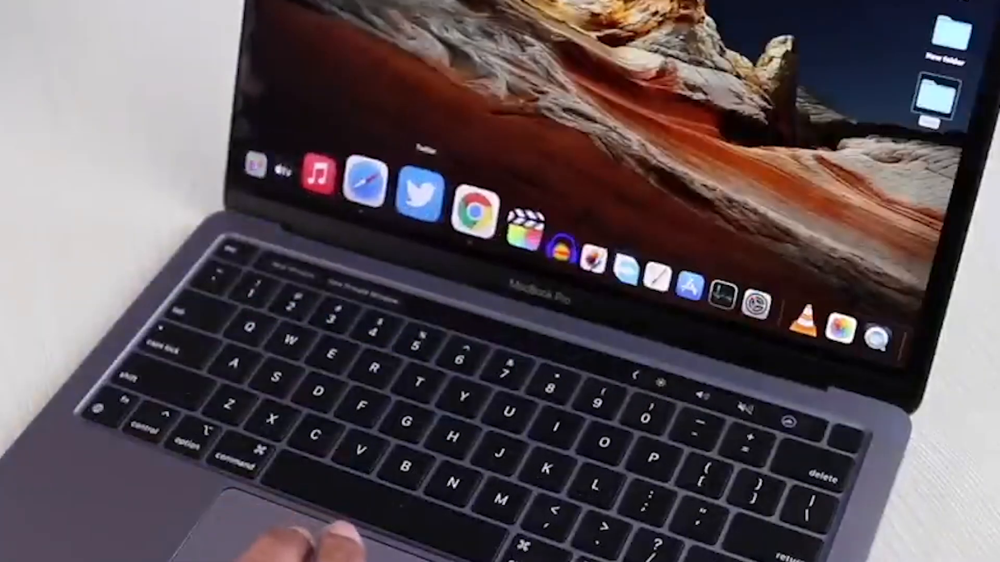